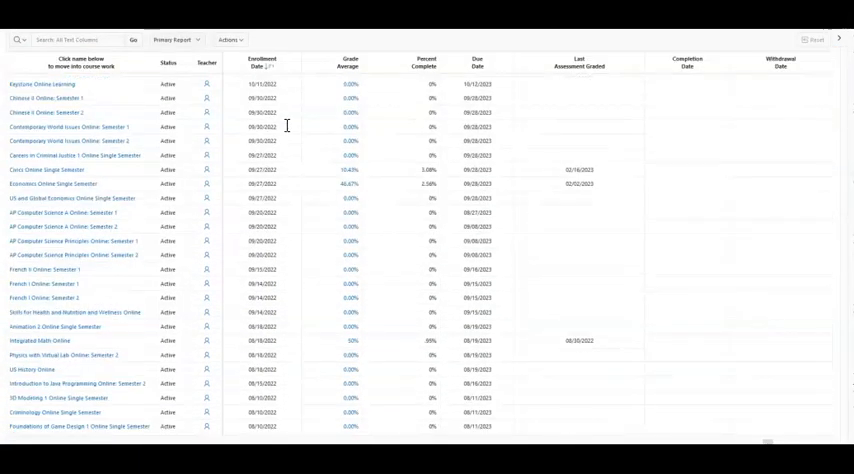
# - Open World History Online: Semester 1 from the course list to view its 81.25% grade summary
pyautogui.scroll(-3)
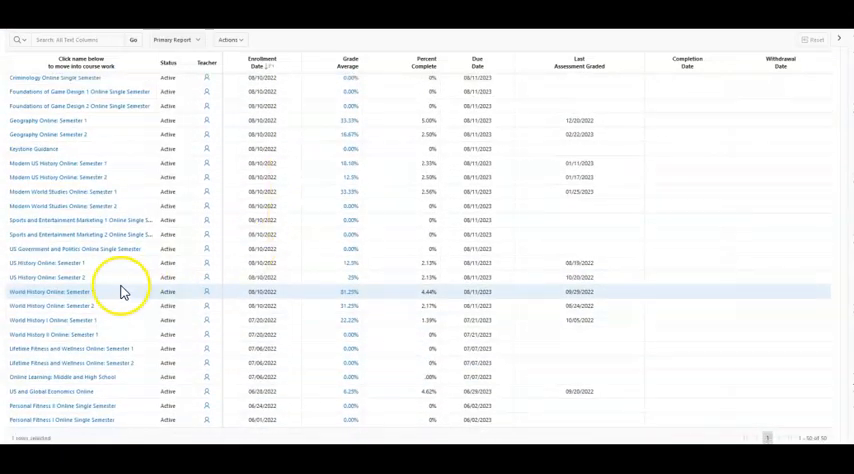
pyautogui.moveTo(280, 288)
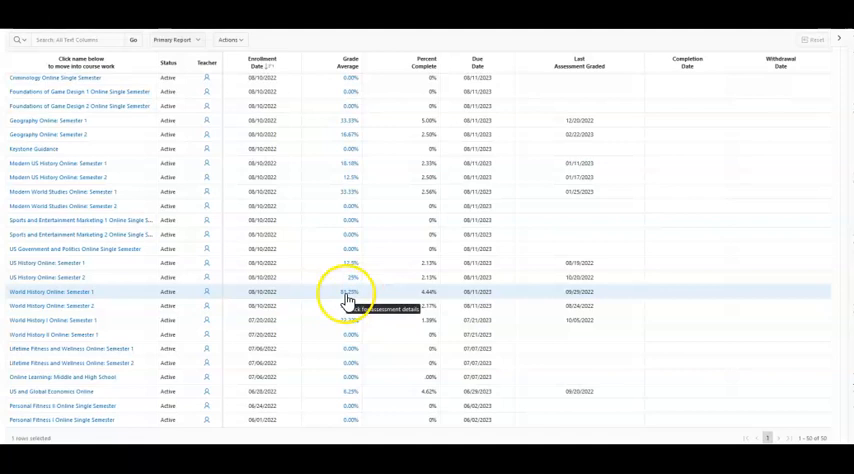
pyautogui.click(348, 291)
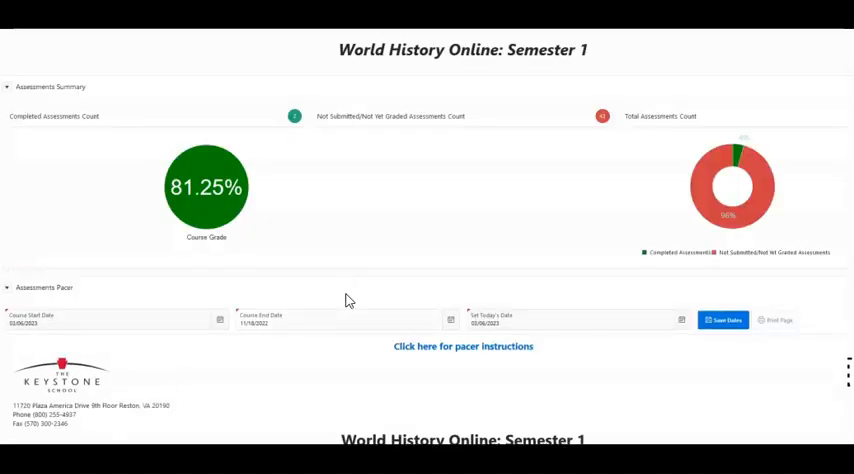
pyautogui.moveTo(360, 296)
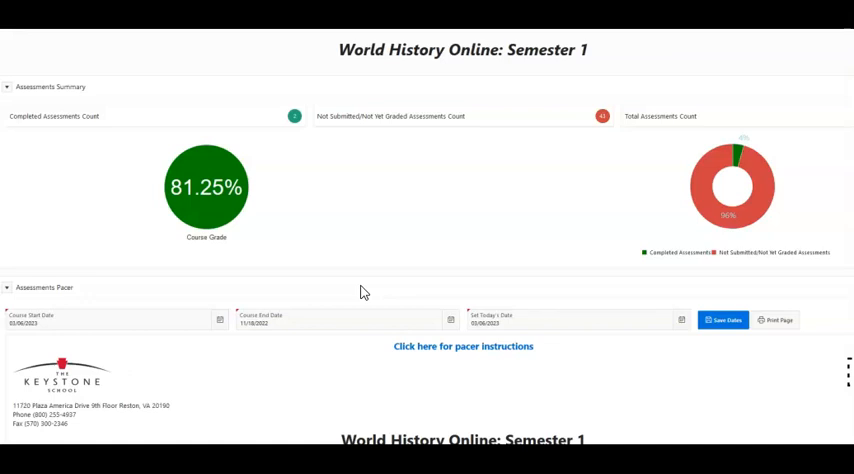
pyautogui.scroll(-3)
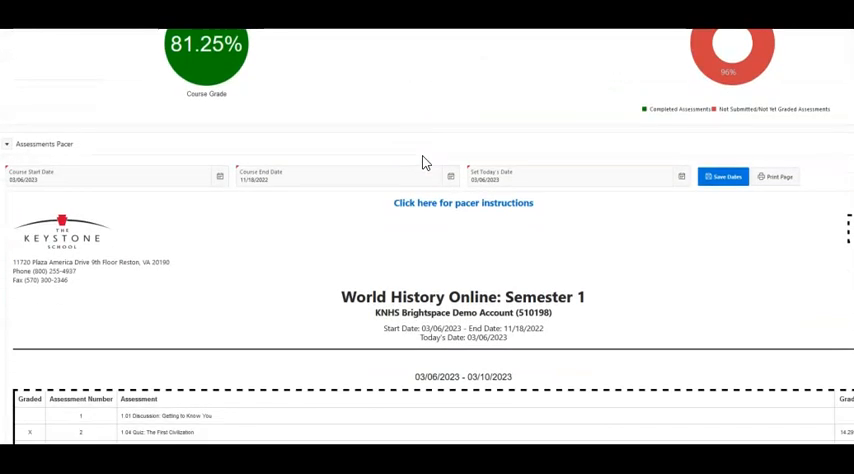
pyautogui.scroll(-3)
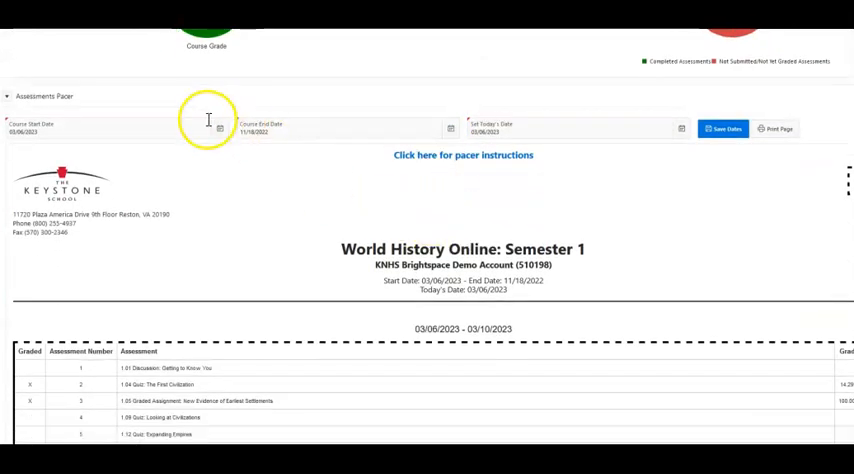
pyautogui.click(216, 128)
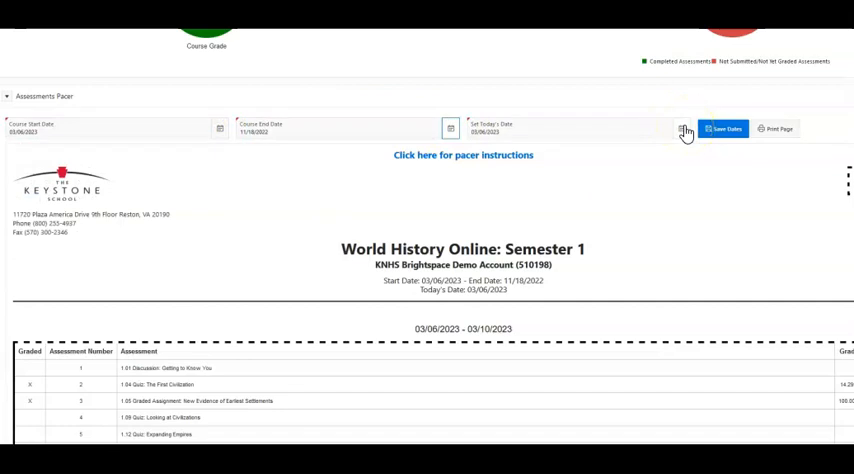
pyautogui.moveTo(697, 147)
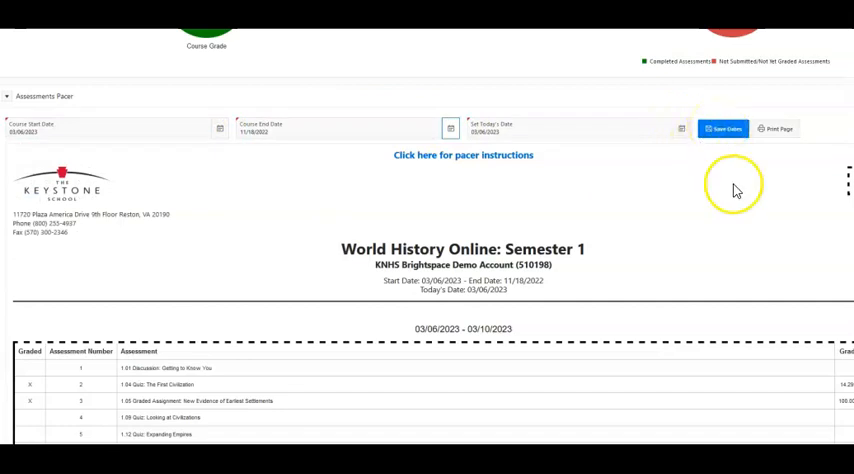
pyautogui.scroll(-3)
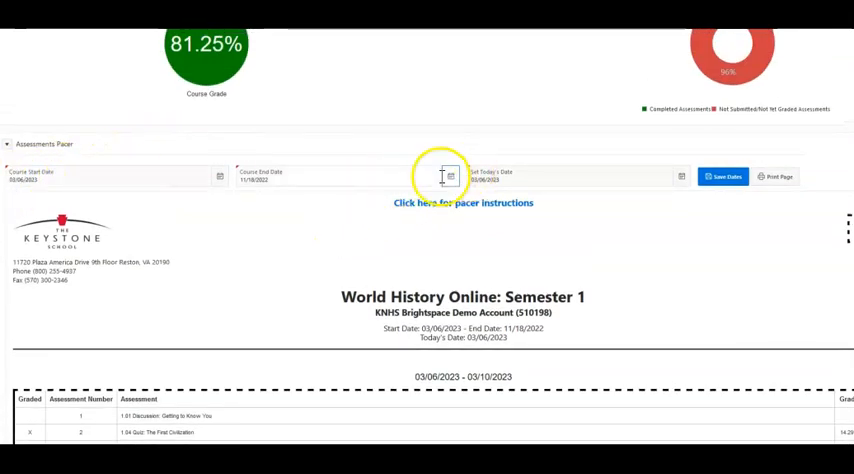
# - Set the course end date to 05/19/2023 and review the updated weekly schedule tables
pyautogui.click(450, 176)
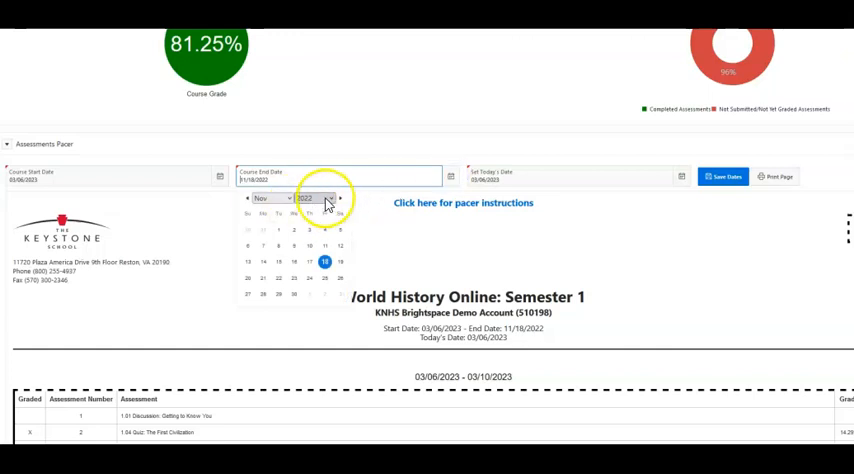
pyautogui.click(341, 203)
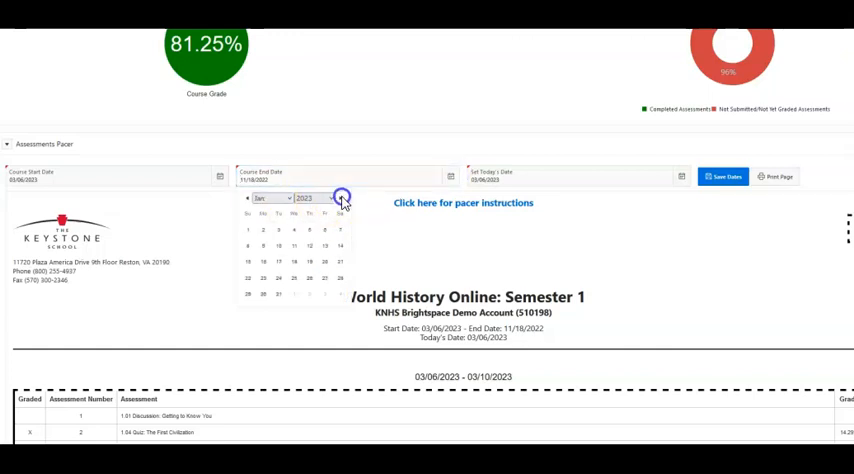
pyautogui.click(343, 199)
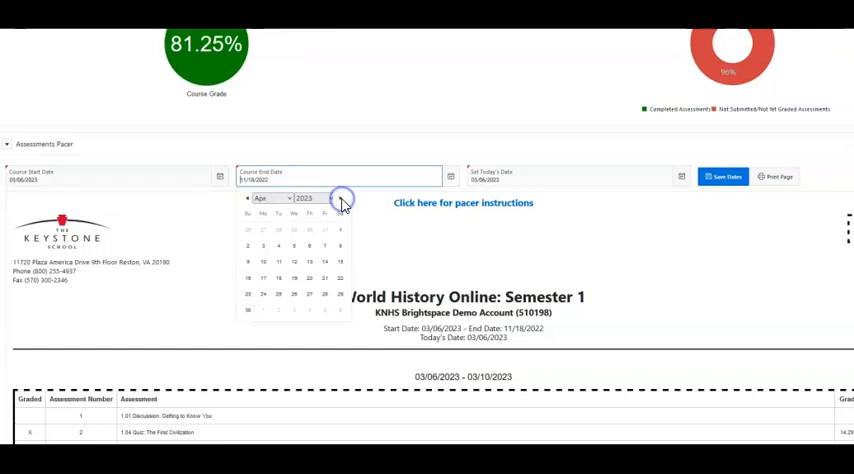
pyautogui.click(342, 204)
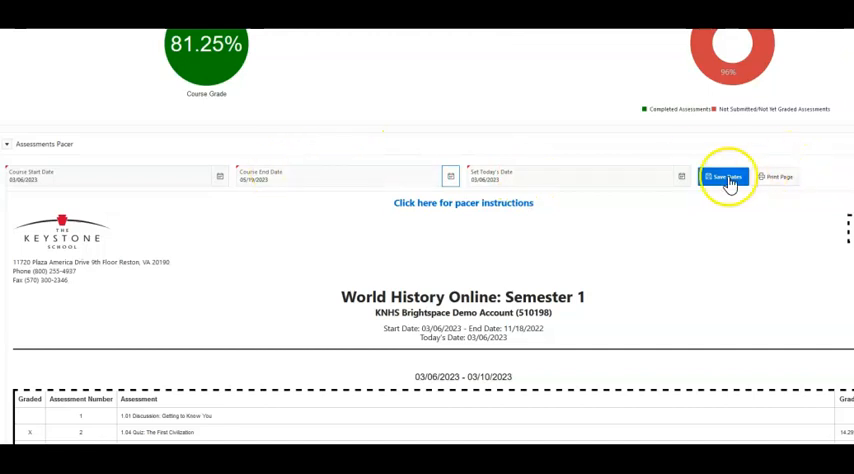
pyautogui.scroll(3)
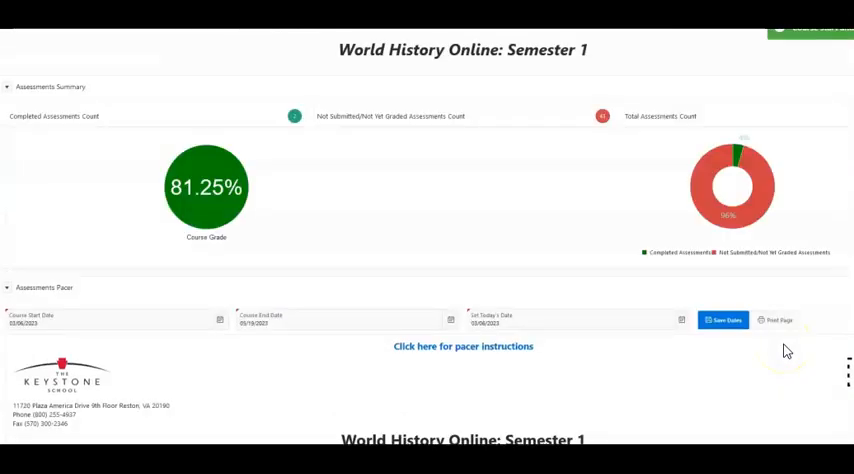
pyautogui.scroll(-3)
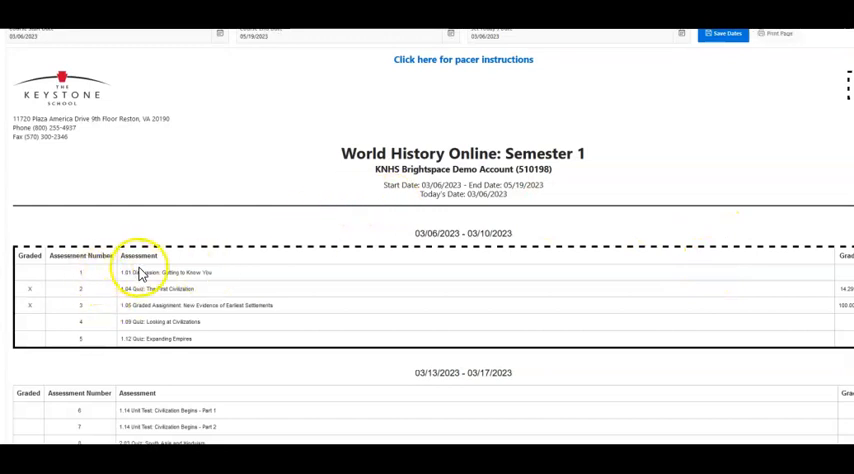
pyautogui.scroll(-3)
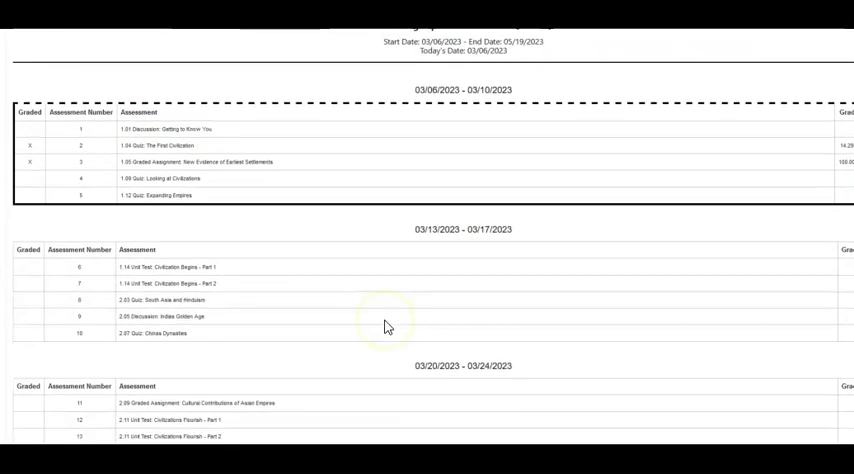